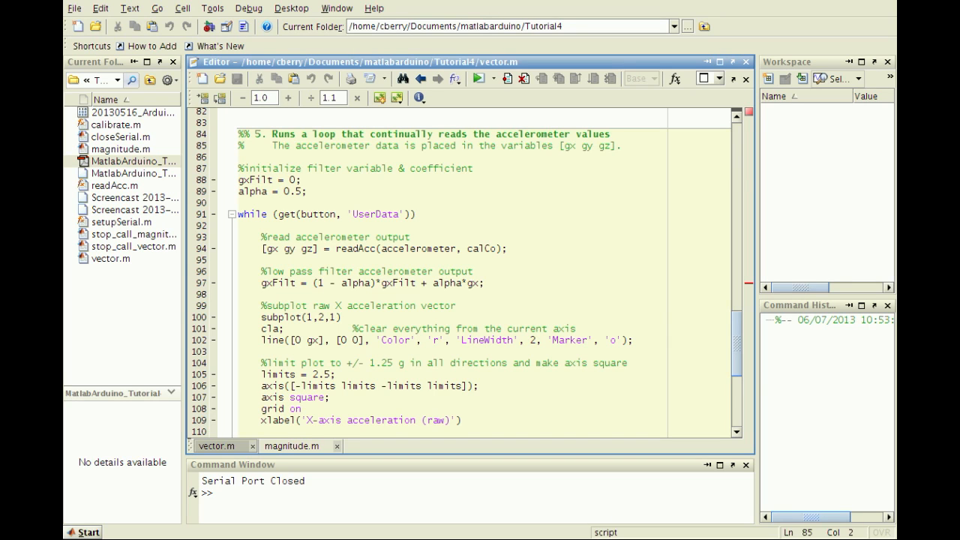
- Review the filter coefficient initialization line and every use of gxFilt in vector.m
triple_click(270, 179)
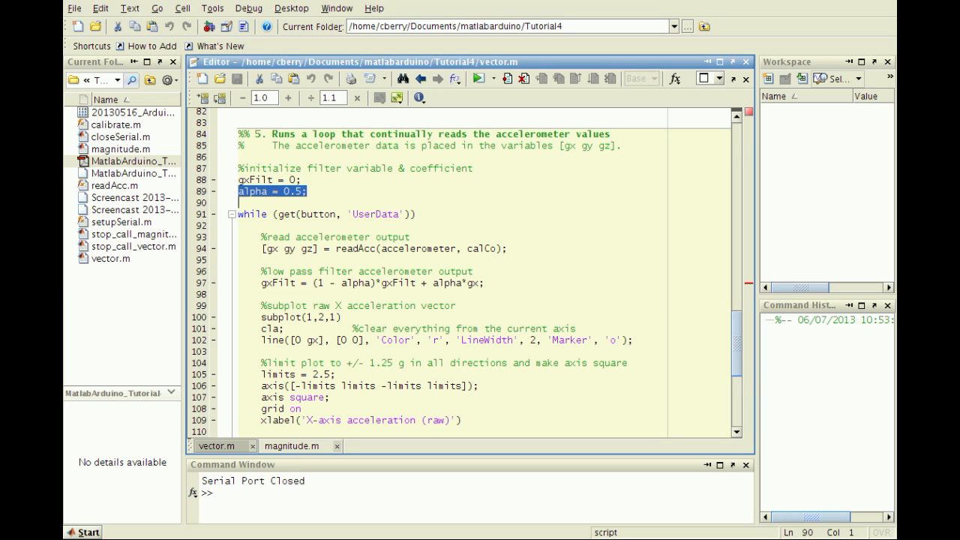
scroll(down, 3)
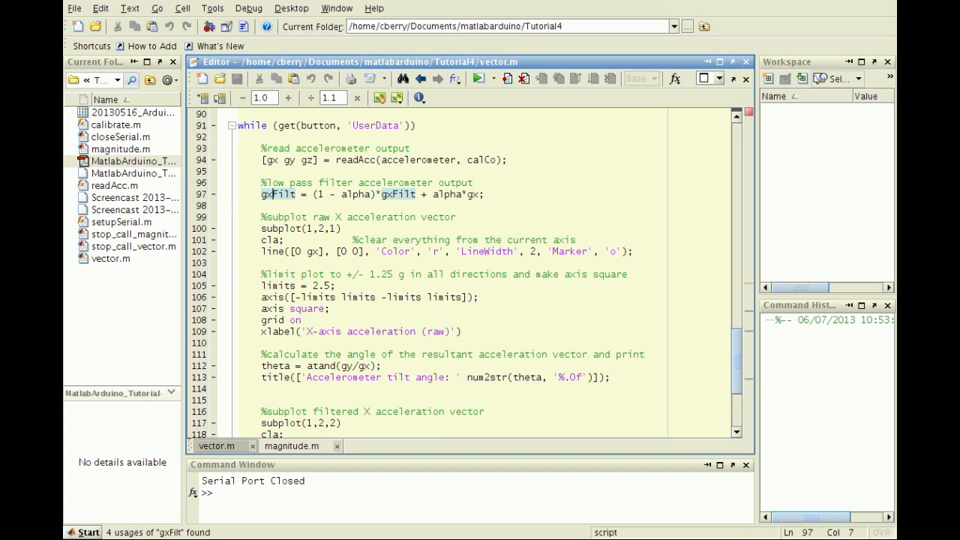
double_click(457, 194)
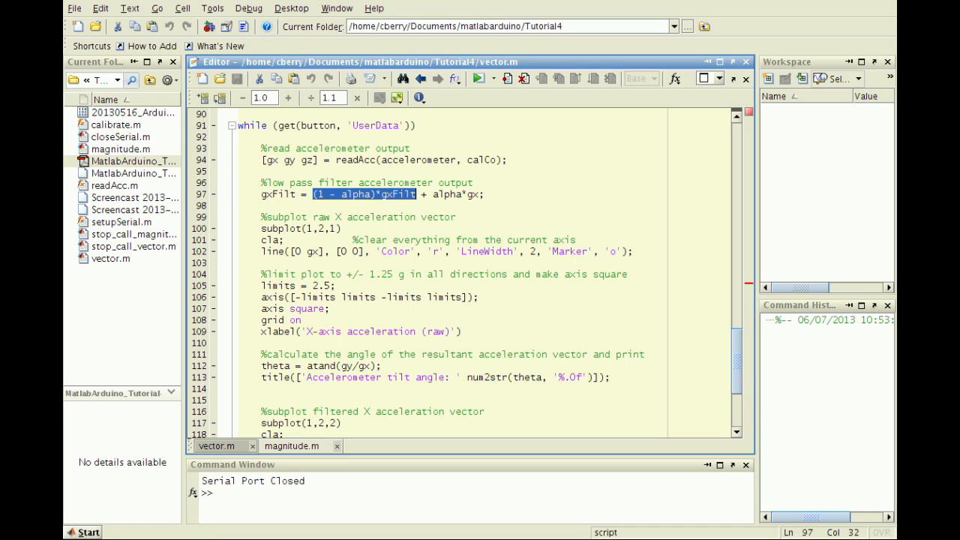
scroll(down, 3)
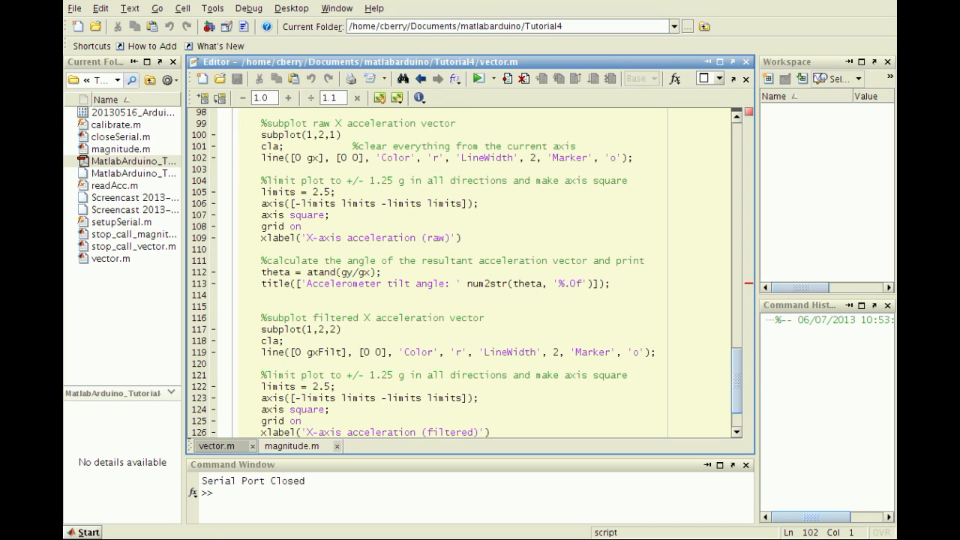
scroll(down, 3)
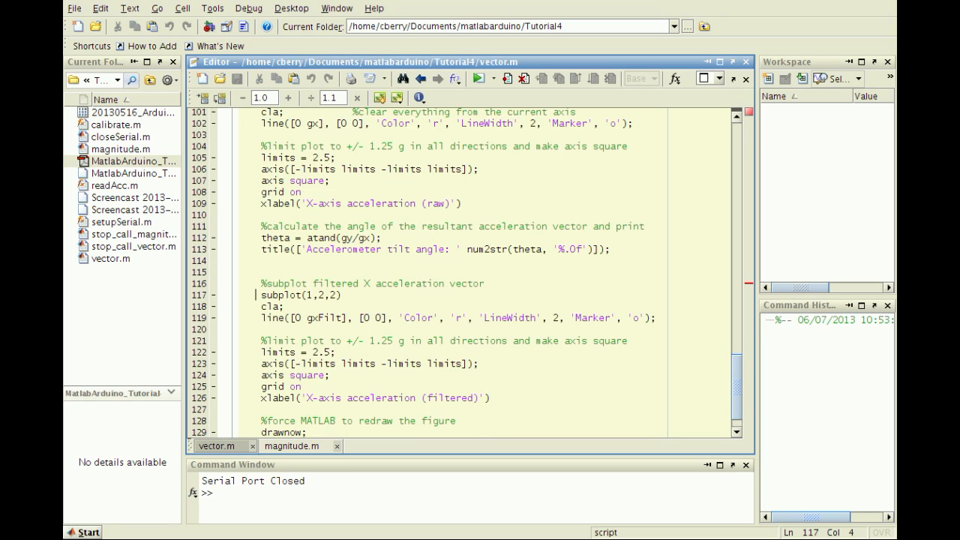
- Mark the filtered X subplot code and lower the Filter Coefficient slider from 1 toward 0.9
click(471, 78)
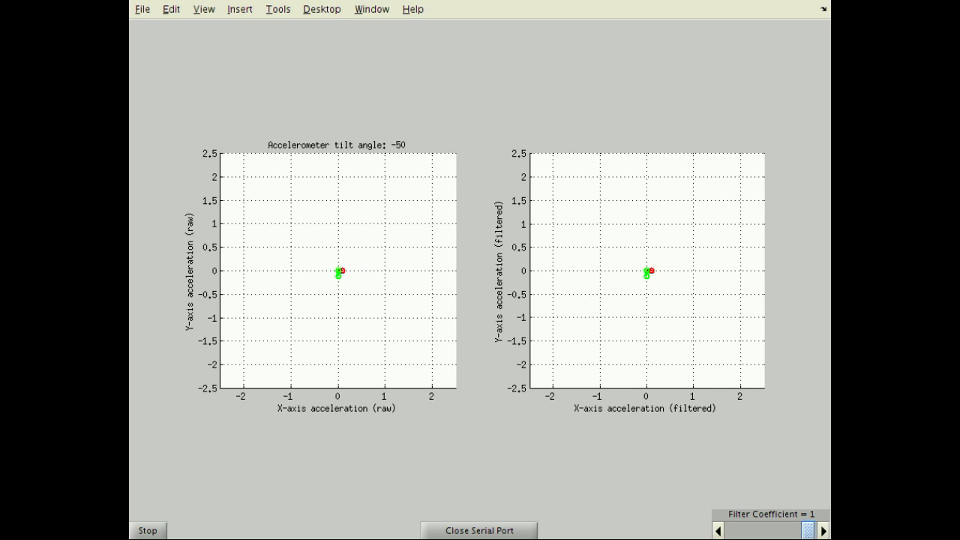
click(717, 530)
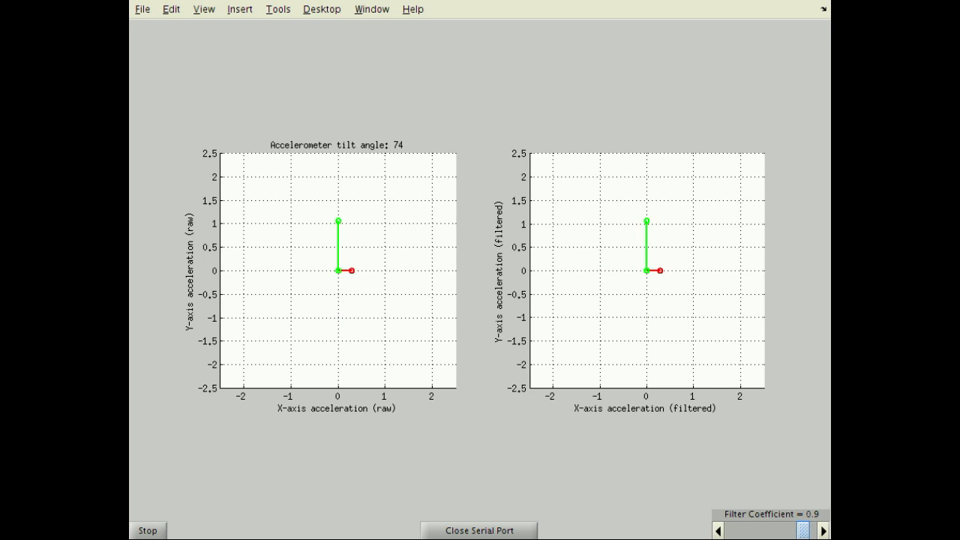
drag(802, 530, 757, 530)
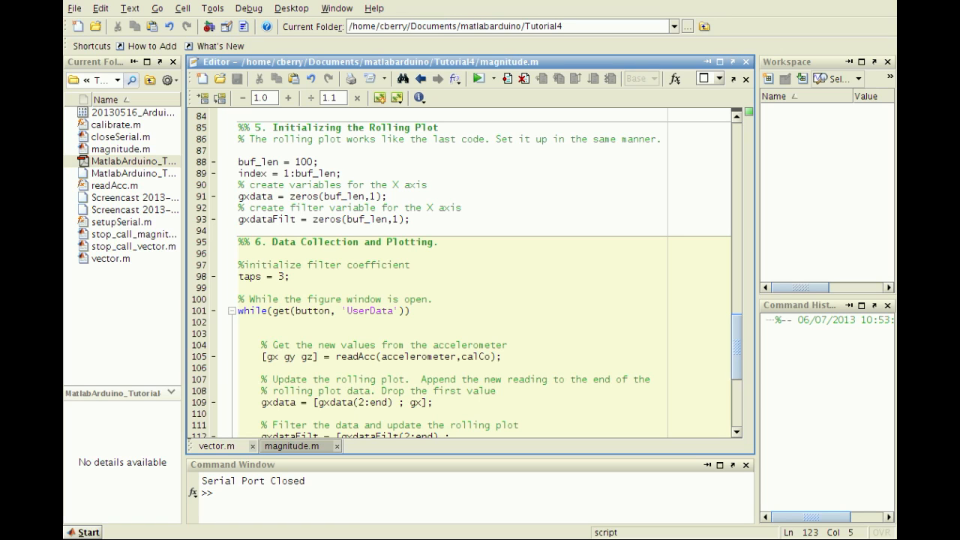
click(259, 208)
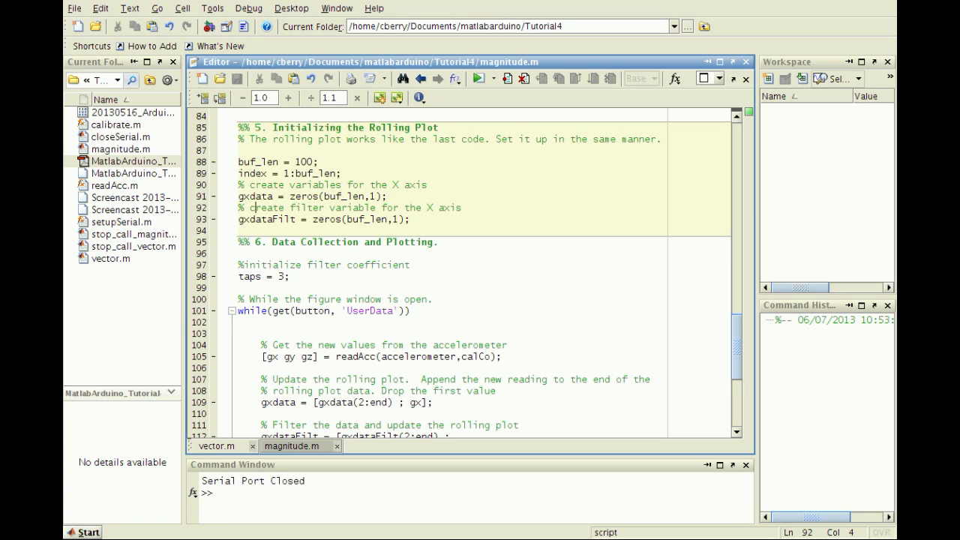
triple_click(322, 219)
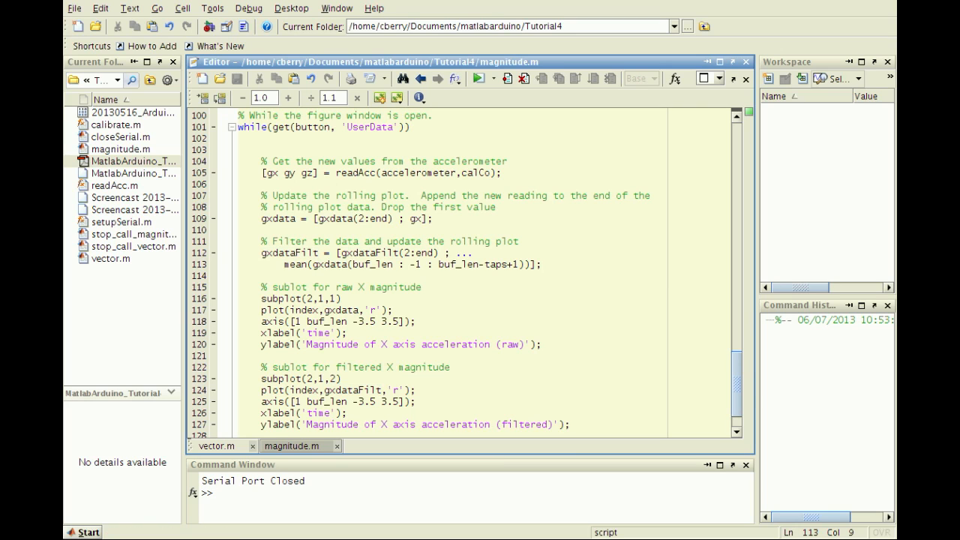
double_click(371, 264)
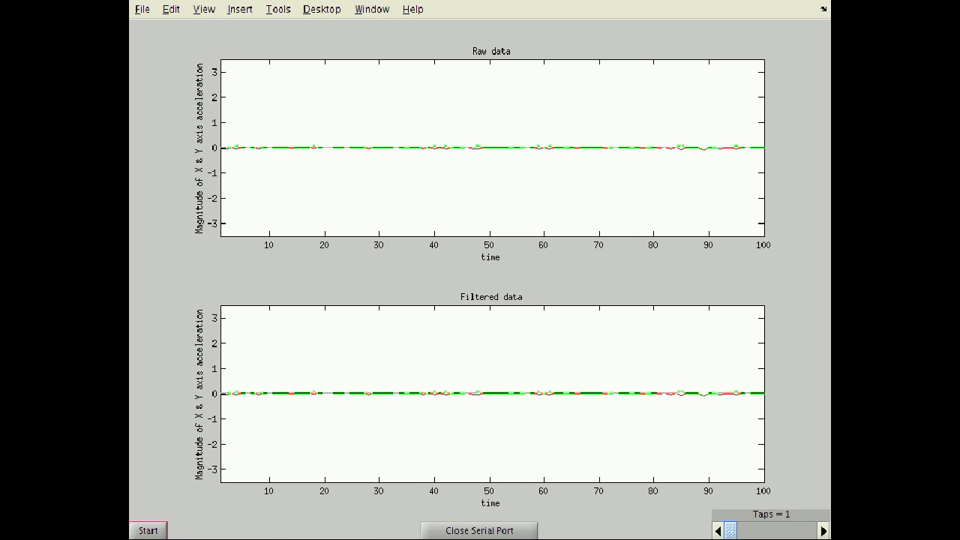
- Start streaming accelerometer data into the raw and filtered magnitude plots
click(148, 531)
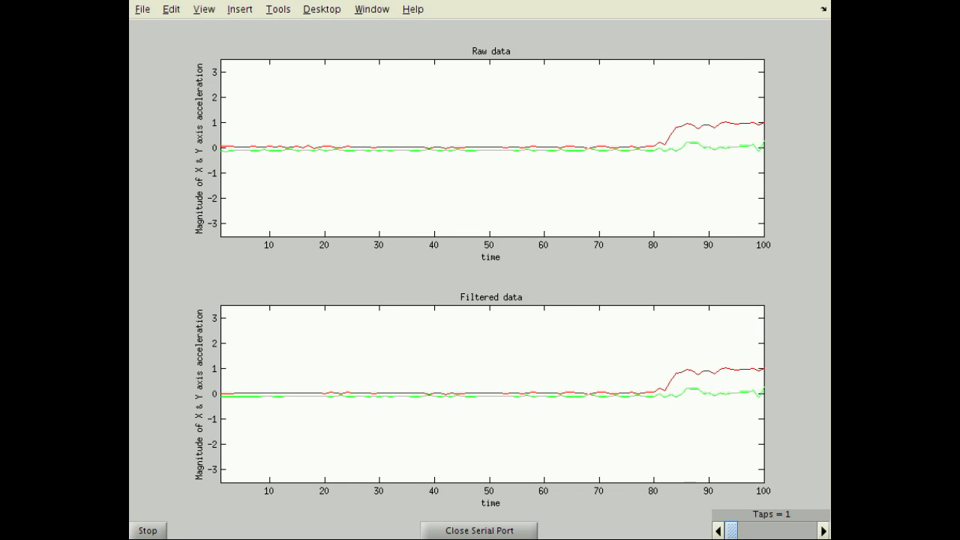